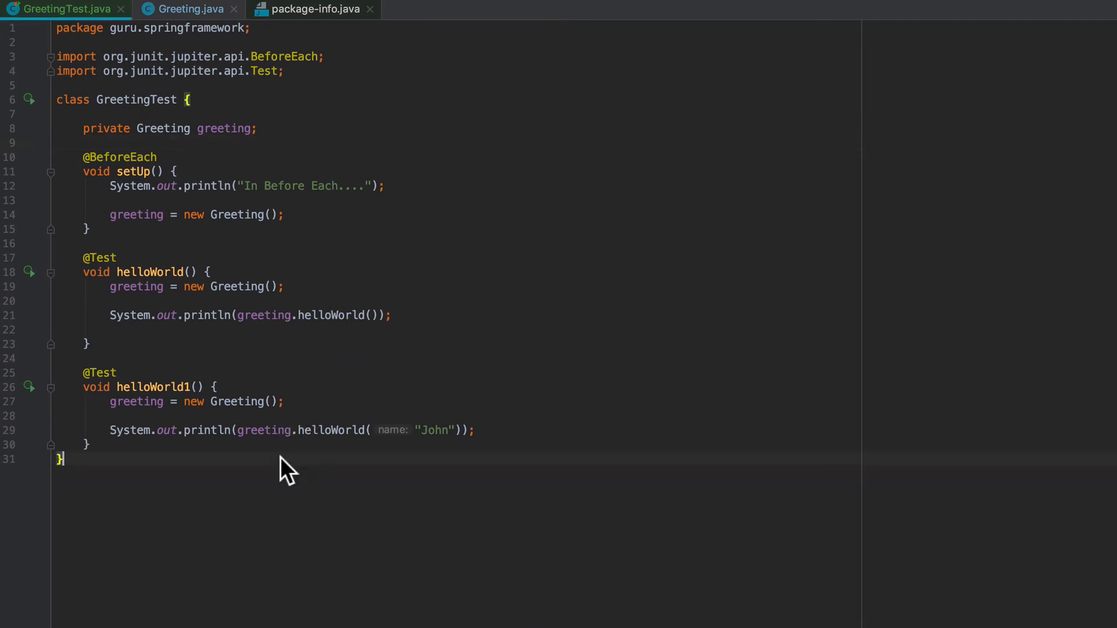
mouse_move(107, 207)
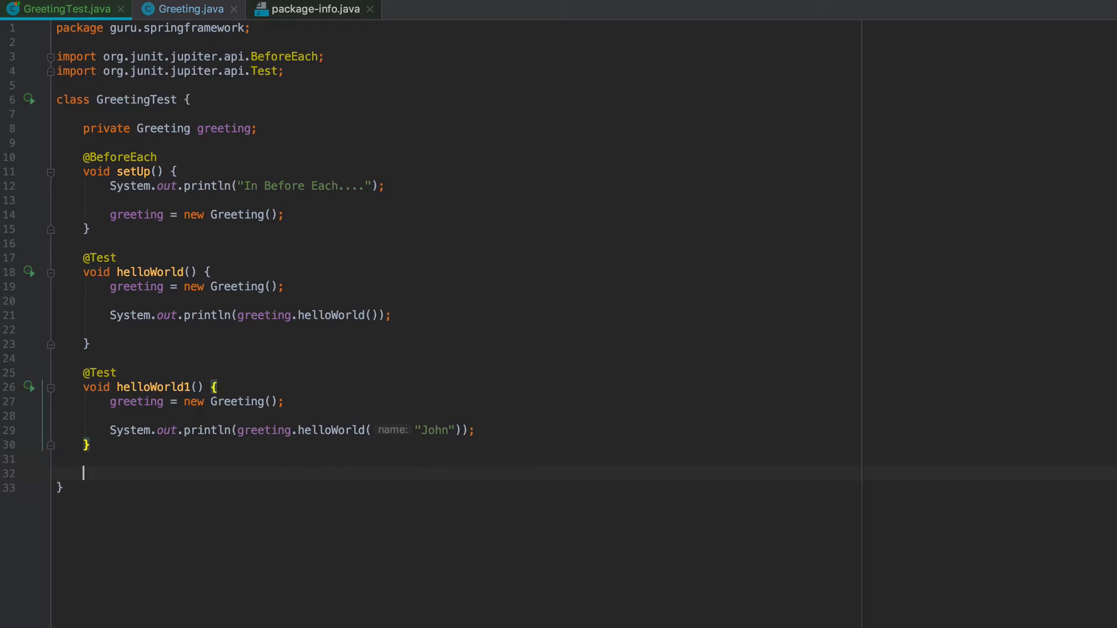
left_click(84, 472)
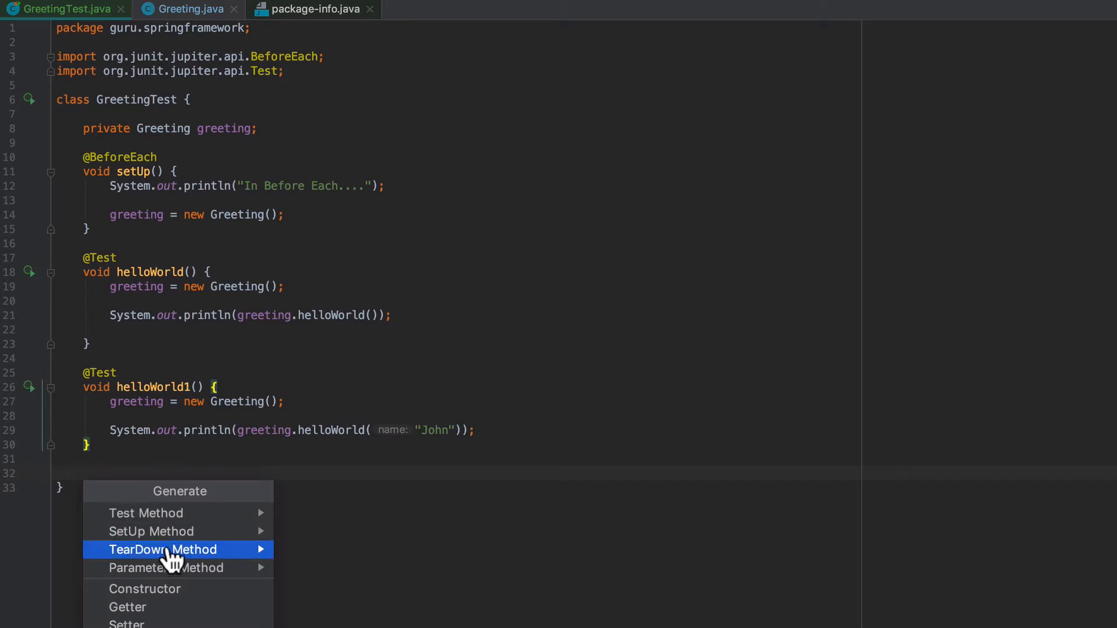
left_click(163, 549)
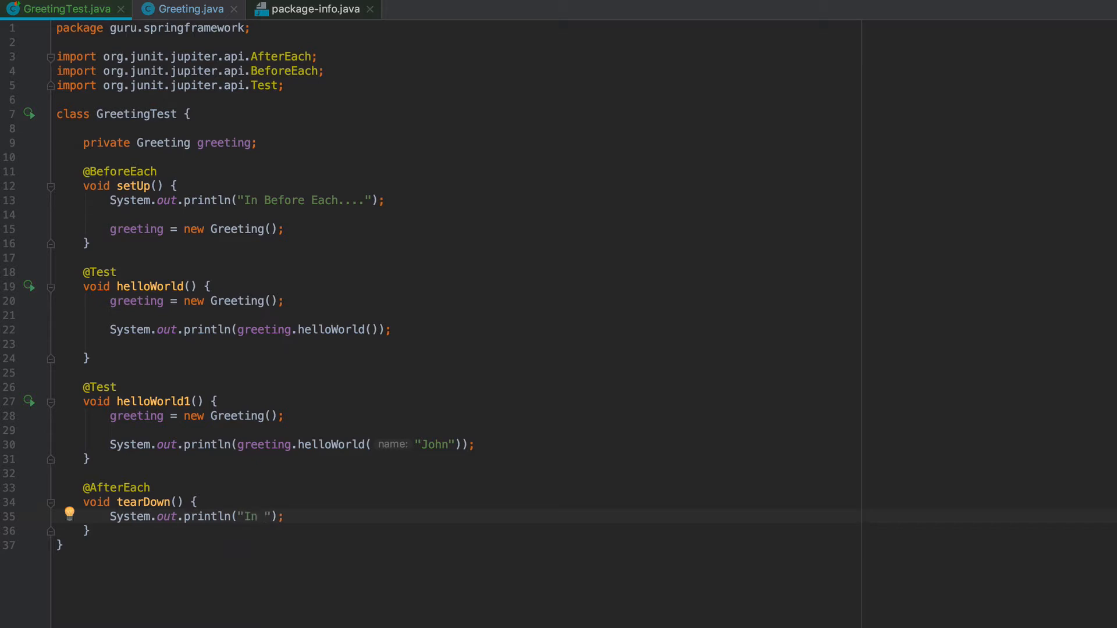
type("After Each........")
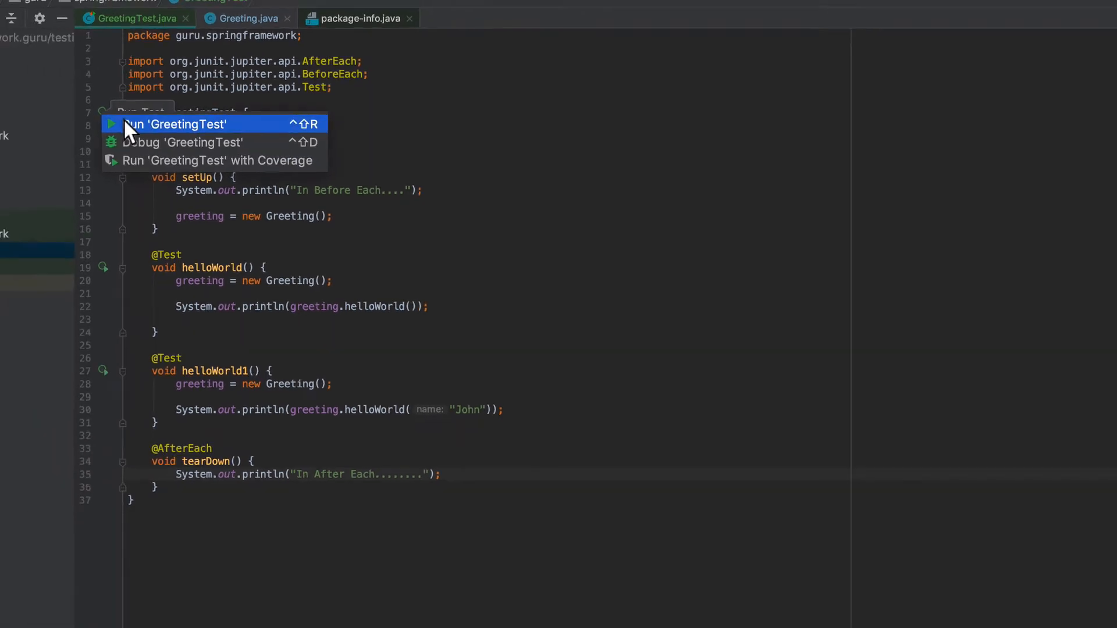
Step: Run all tests in GreetingTest and view the before-each/after-each output
left_click(175, 125)
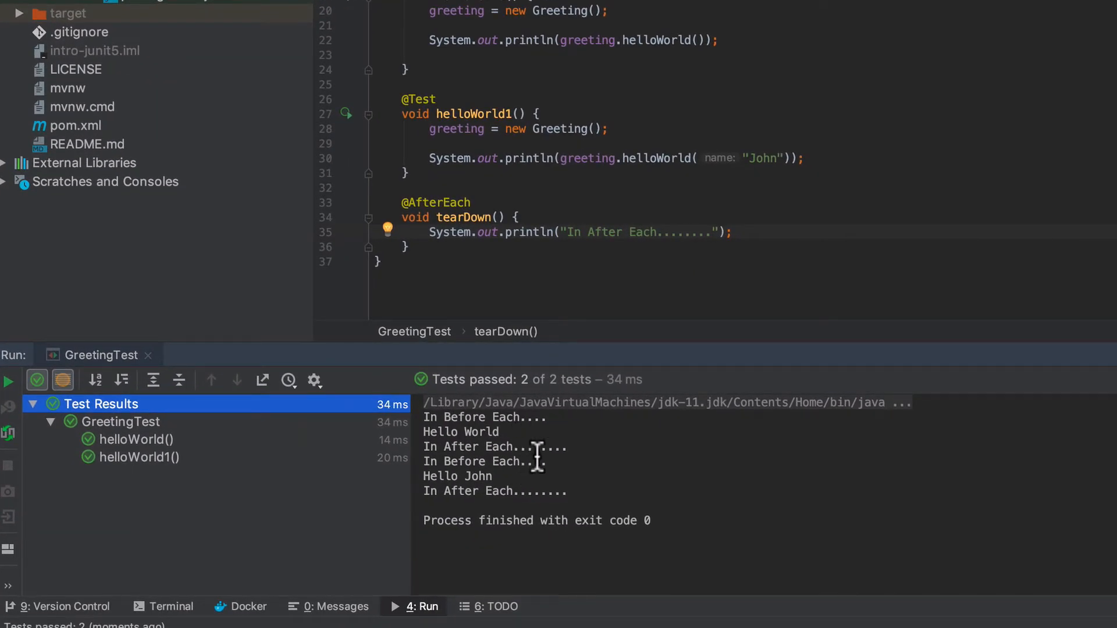
mouse_move(573, 506)
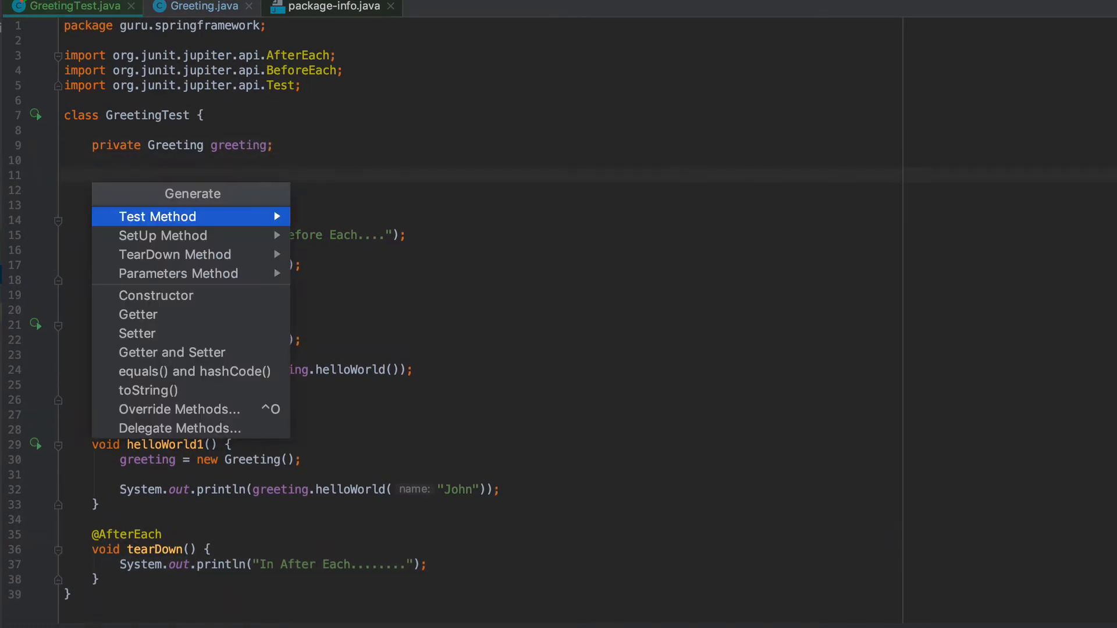
mouse_move(163, 235)
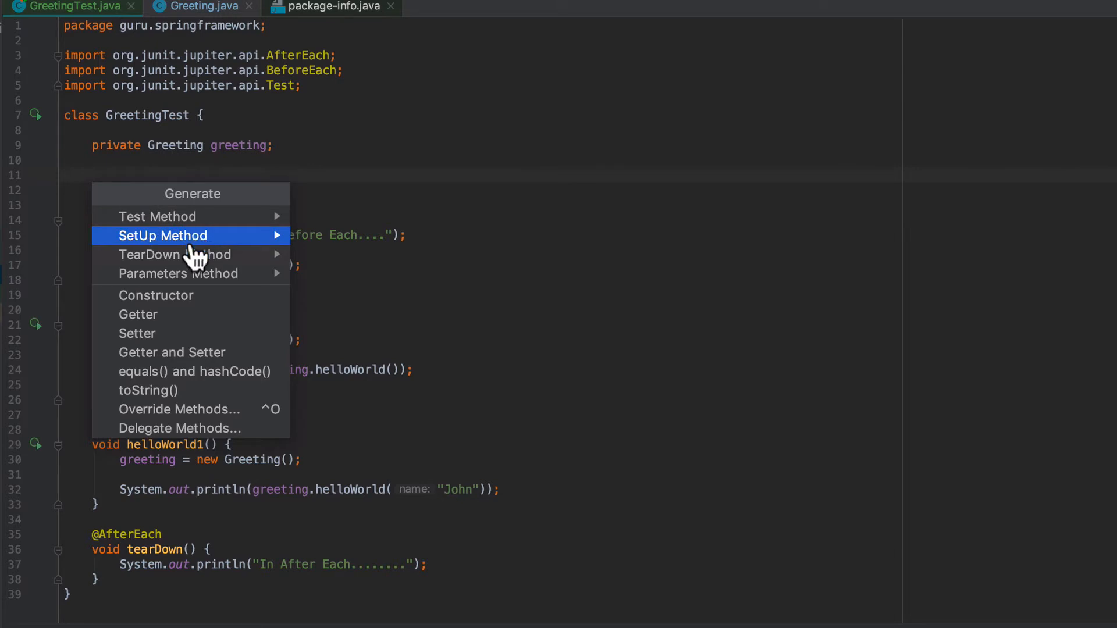
mouse_move(174, 255)
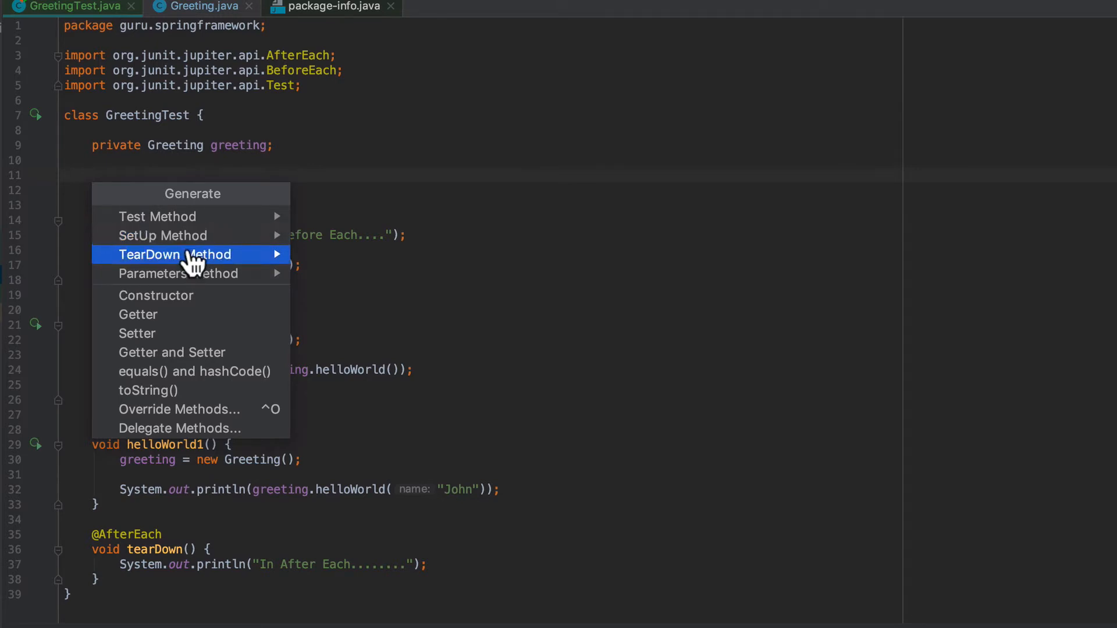
mouse_move(207, 278)
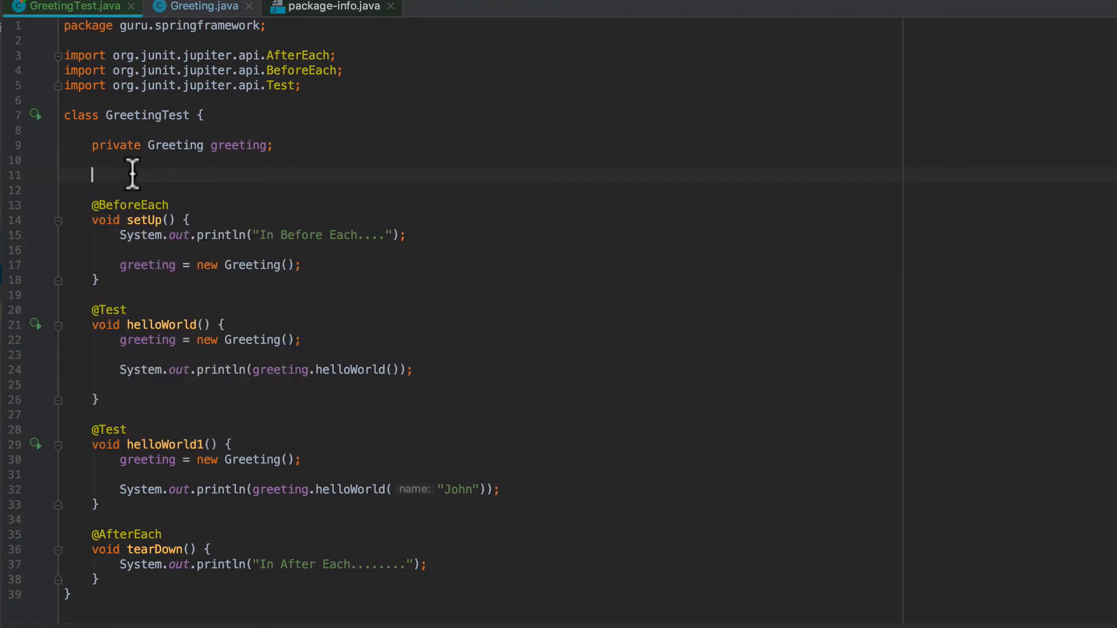
Step: Declare public static void beforeClass above setUp and begin its annotation
type("public static vo")
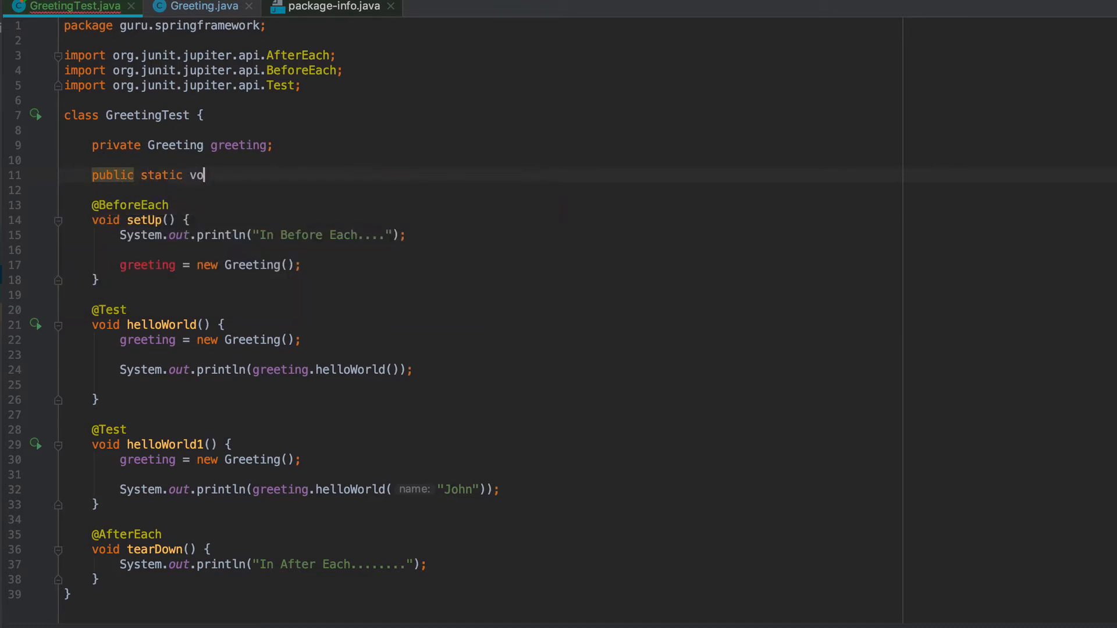
type("id beforeClass")
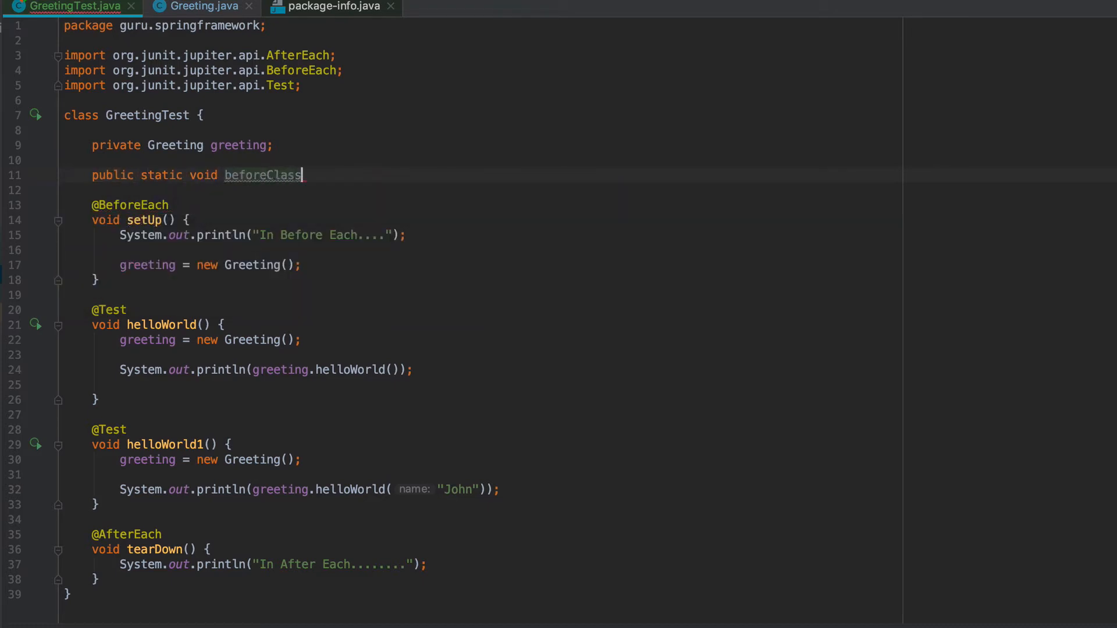
type("@")
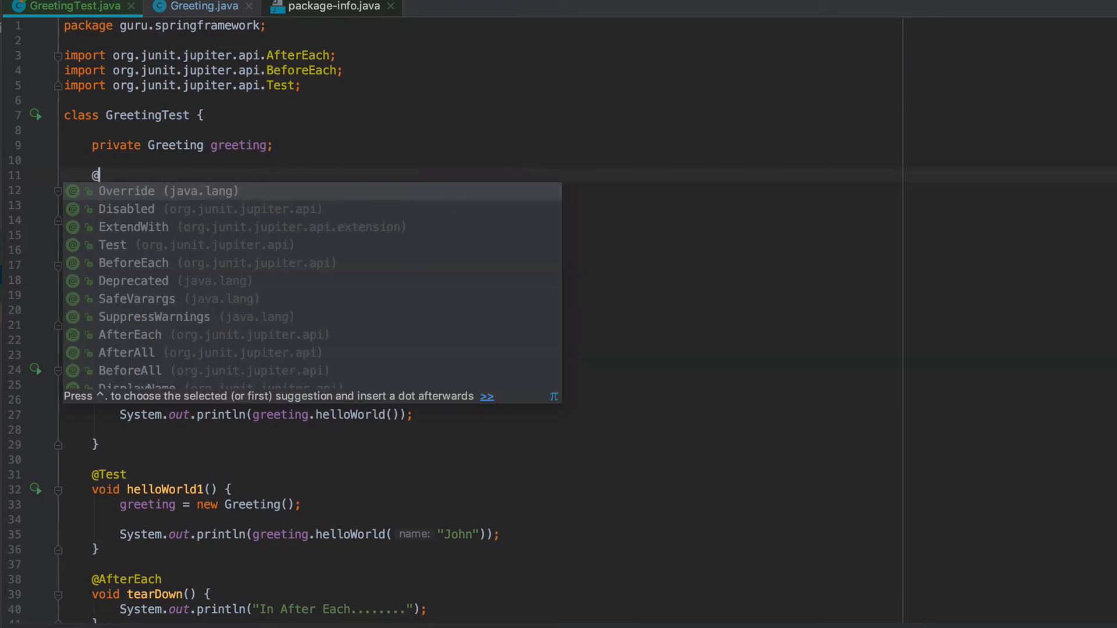
type("BeforeAll")
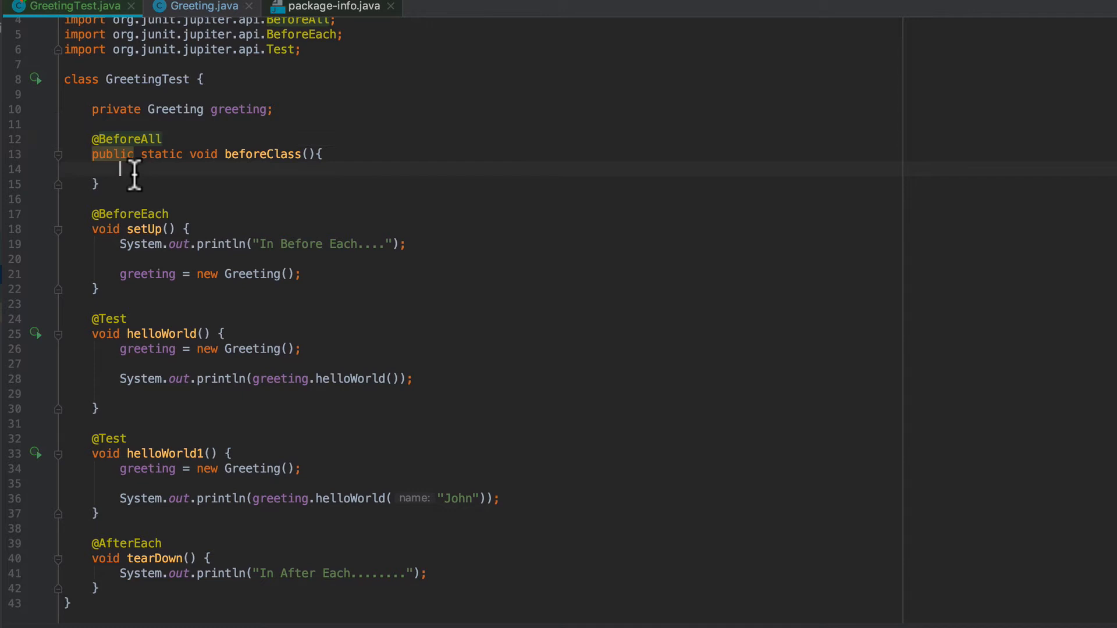
type("System.out.println();")
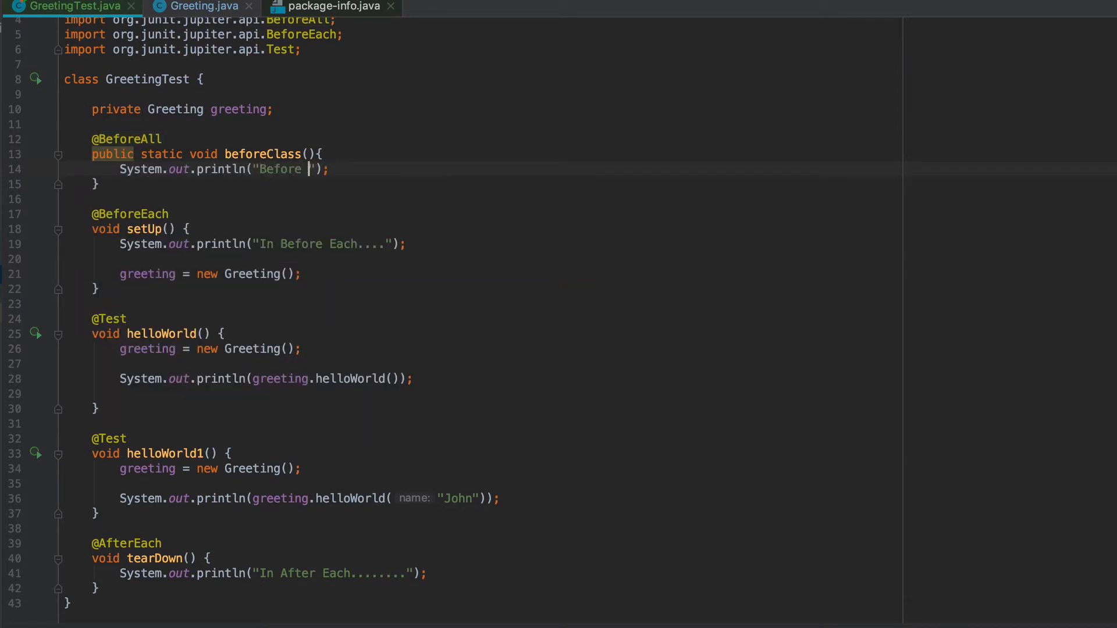
type("- I am only")
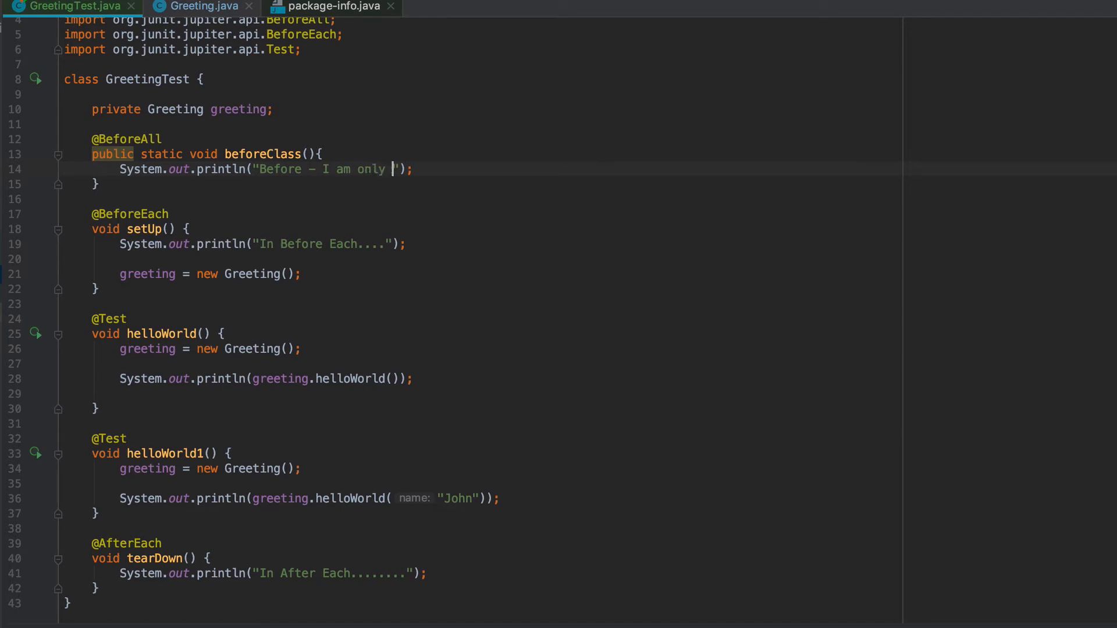
type("called Once!")
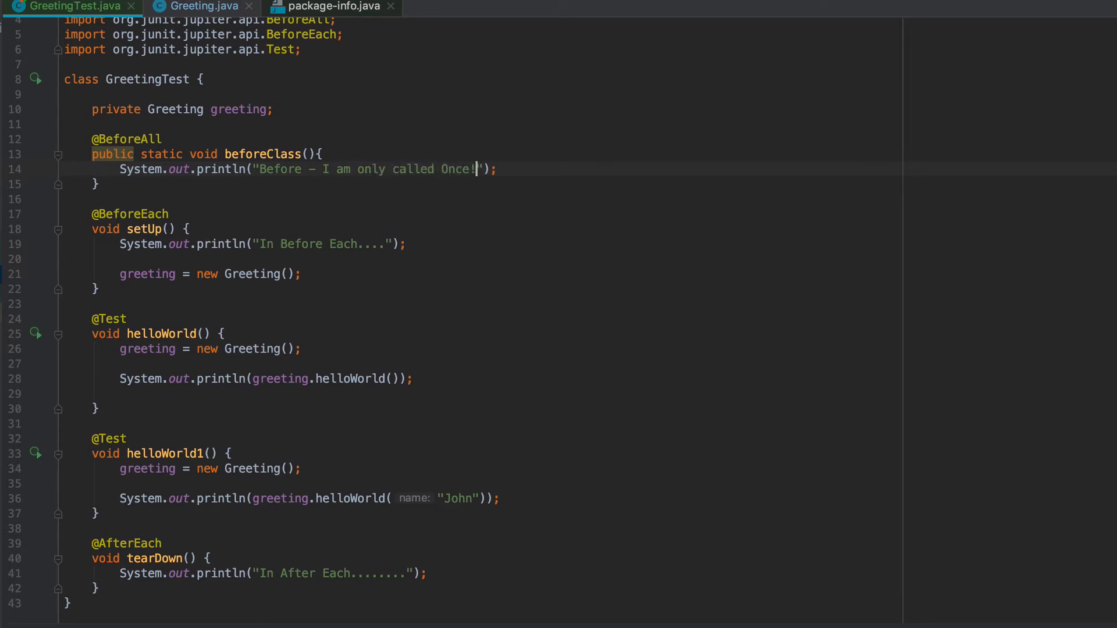
type("!!")
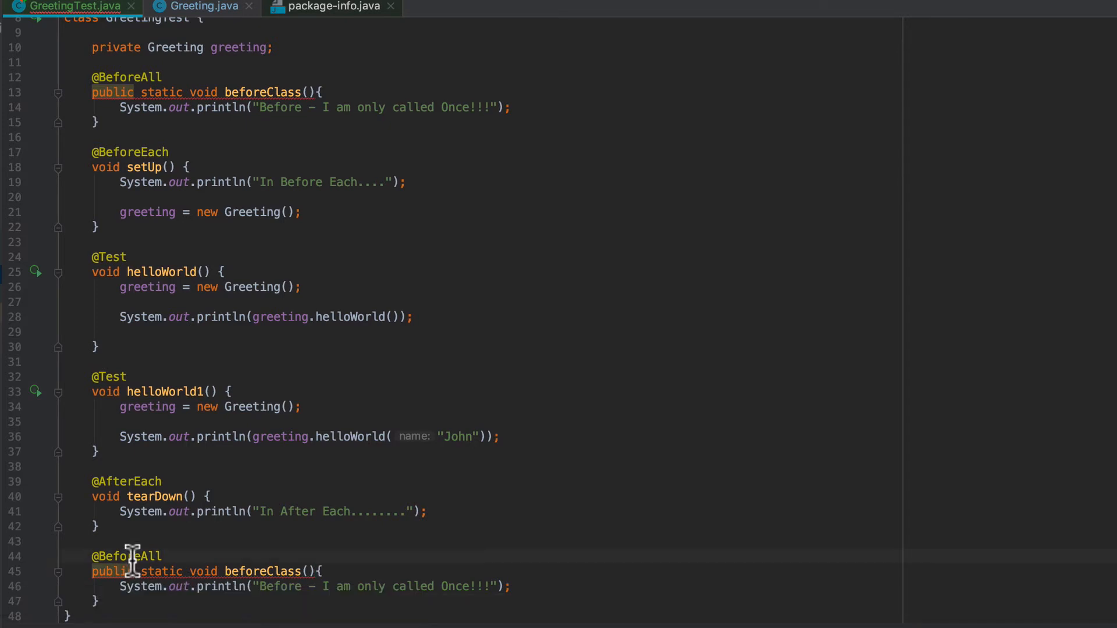
type("@Aft")
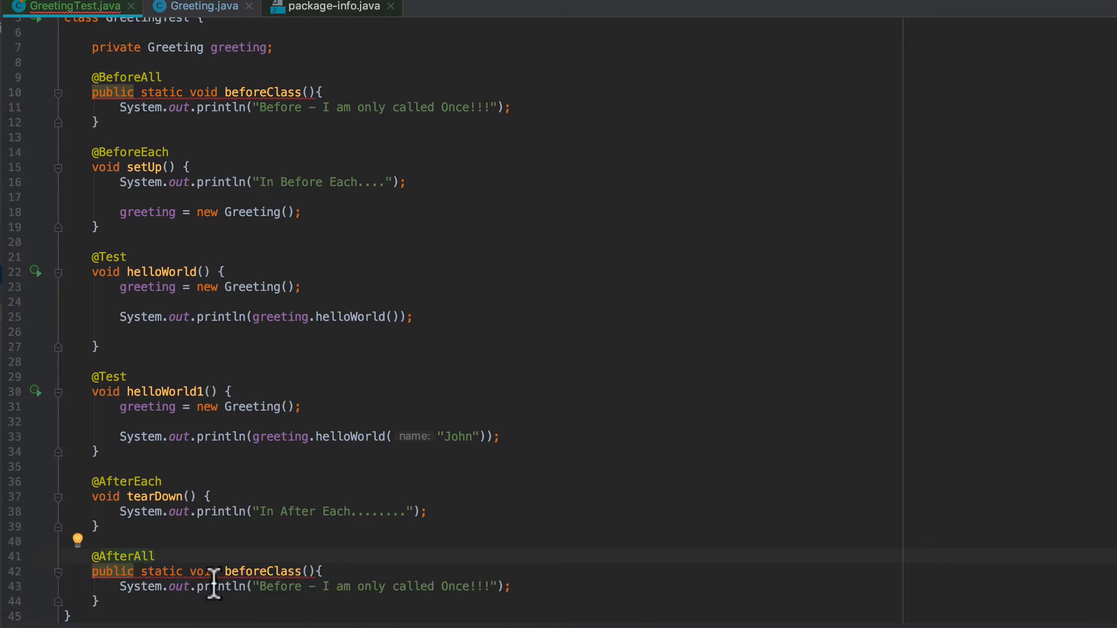
double_click(263, 571)
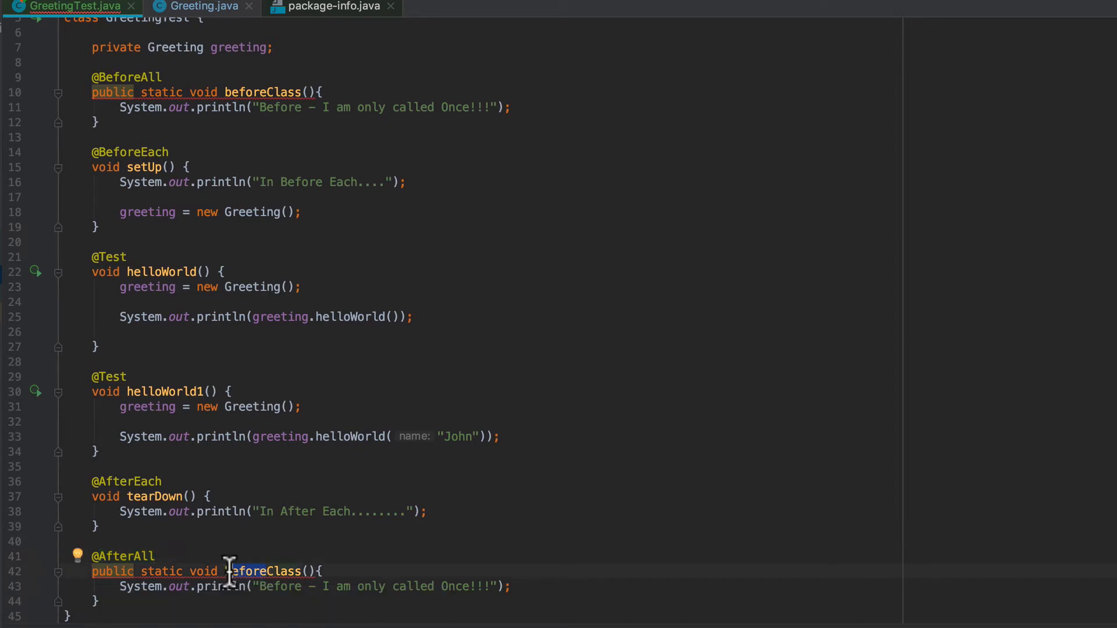
type("afterClass")
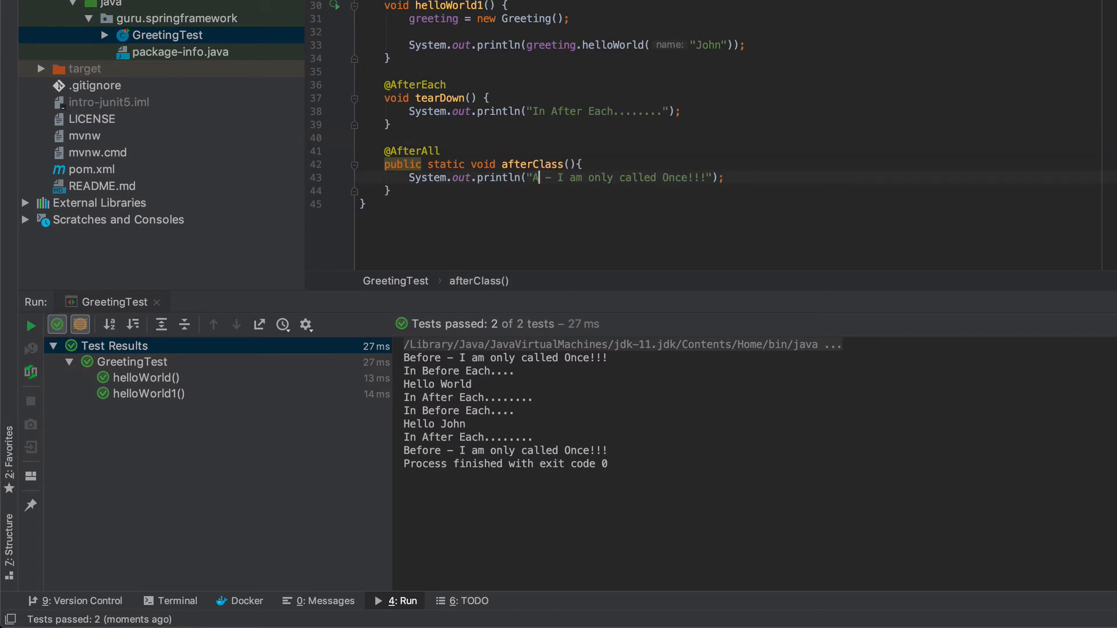
Step: Change the afterClass message to begin "After!!! *****" and rerun the tests
type("fter!")
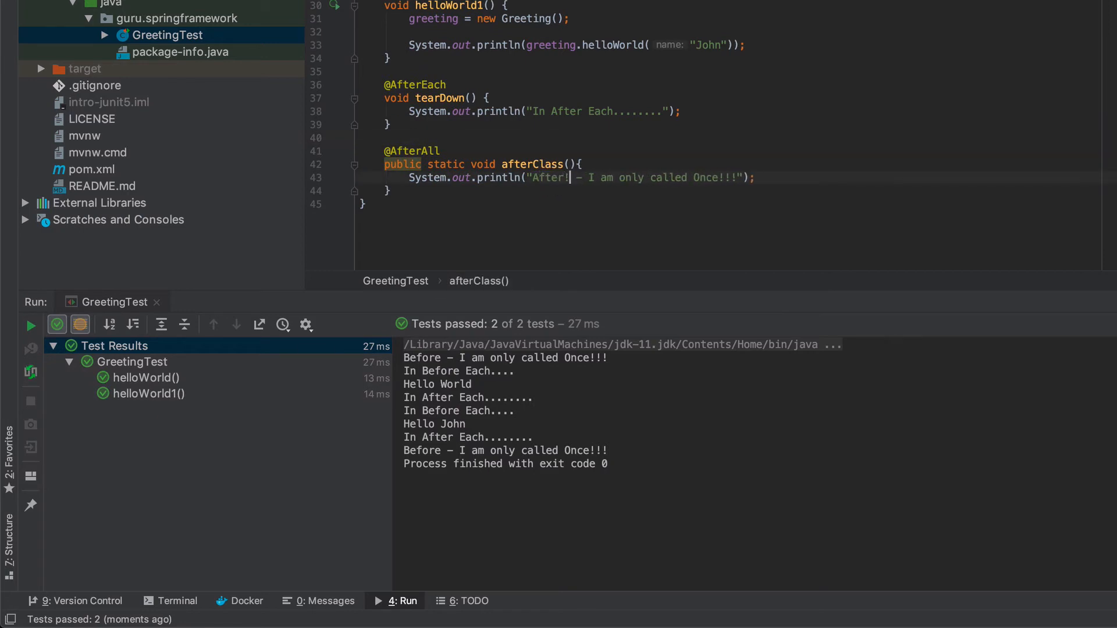
type("!!")
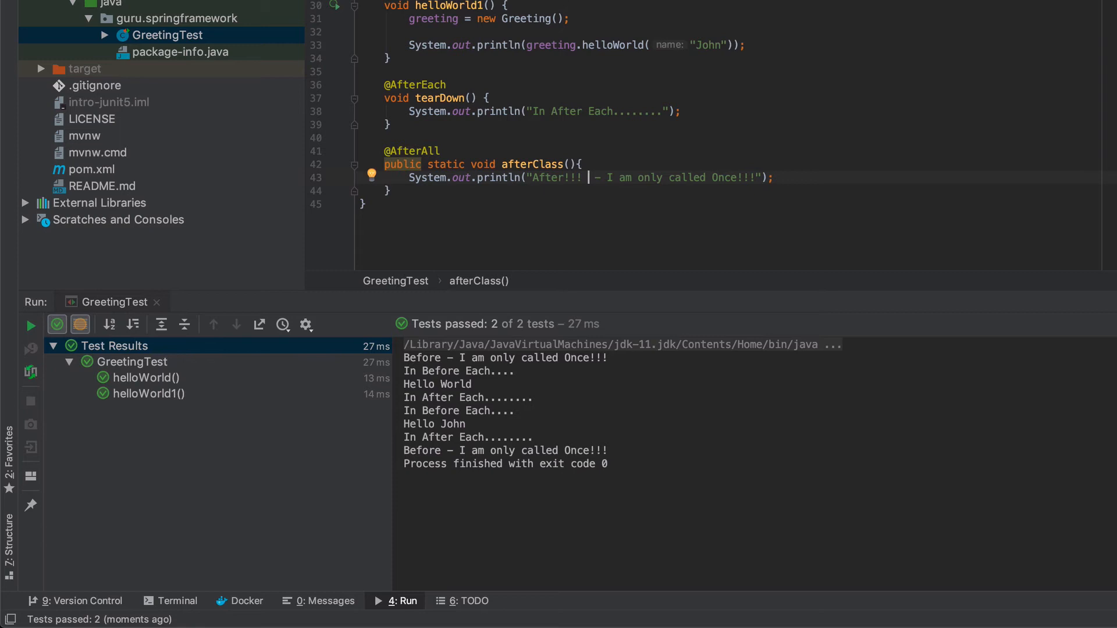
type("****")
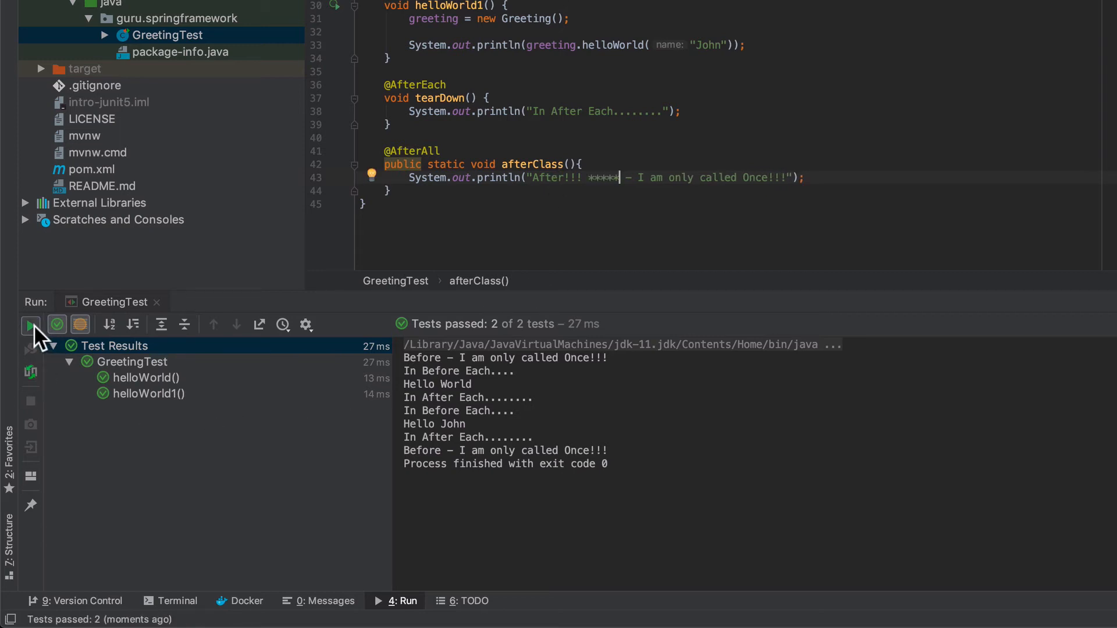
left_click(31, 325)
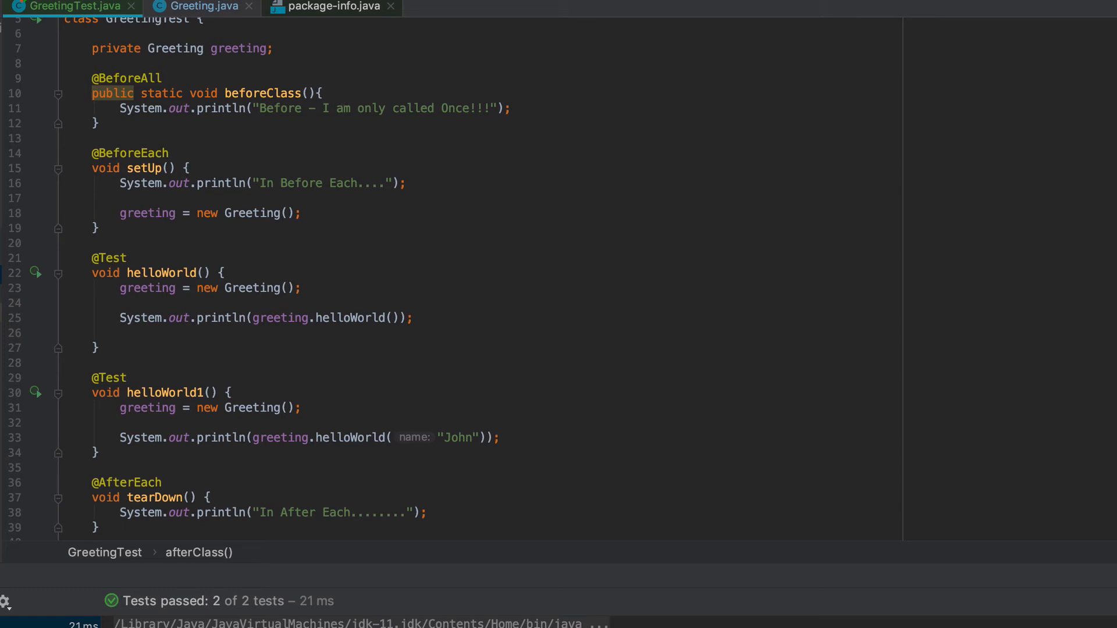
Step: Duplicate helloWorld1 as helloWorld2 greeting "Sam" and rerun all three tests
left_click(108, 392)
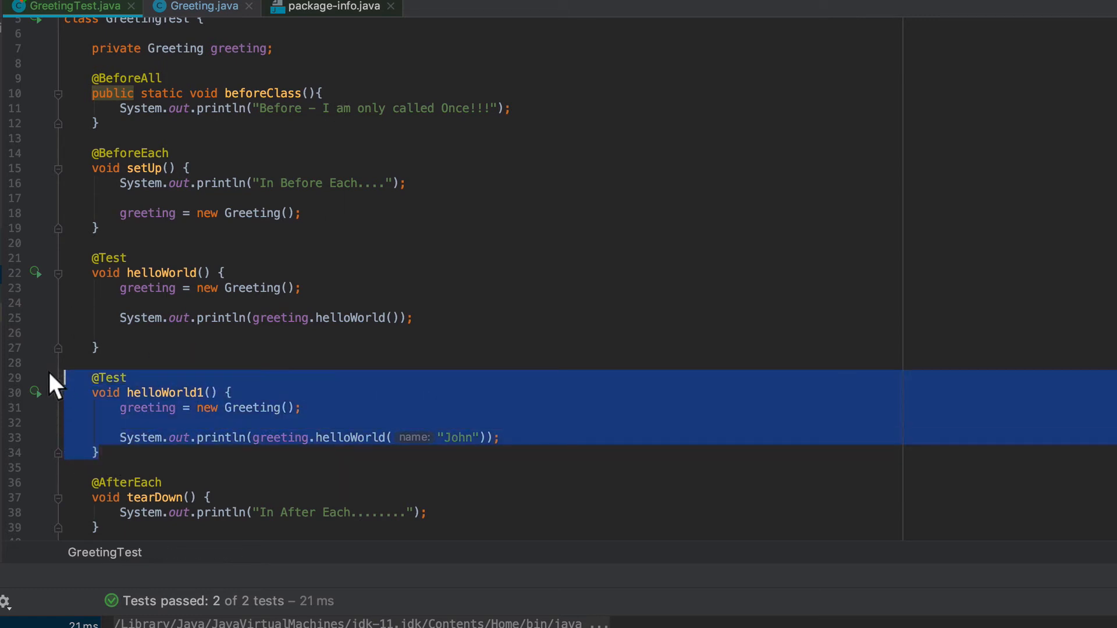
left_click(135, 468)
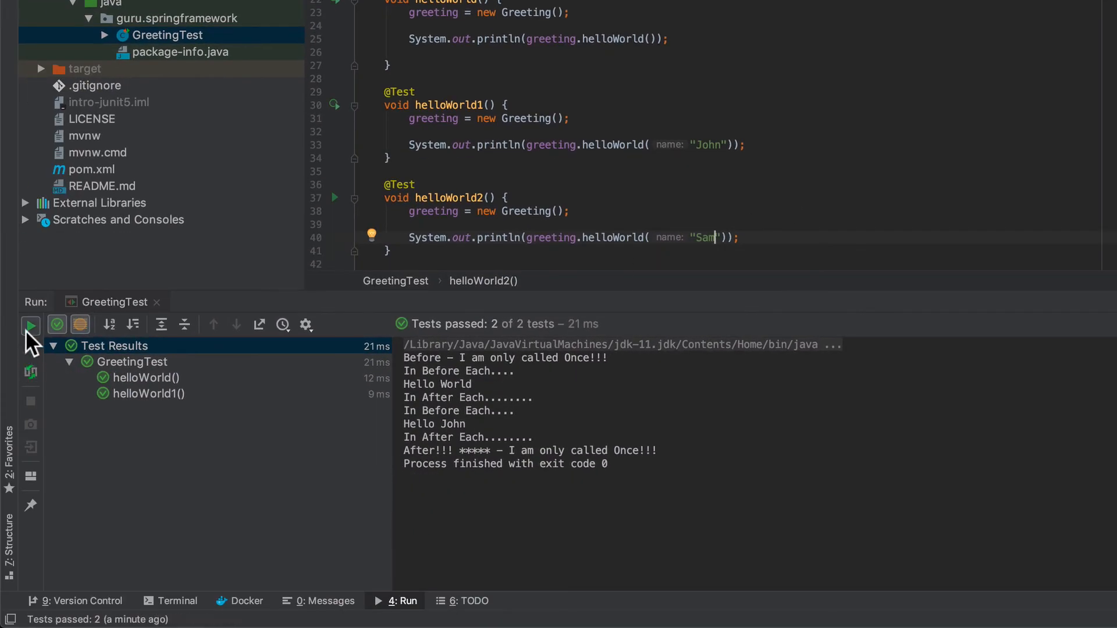
mouse_move(31, 326)
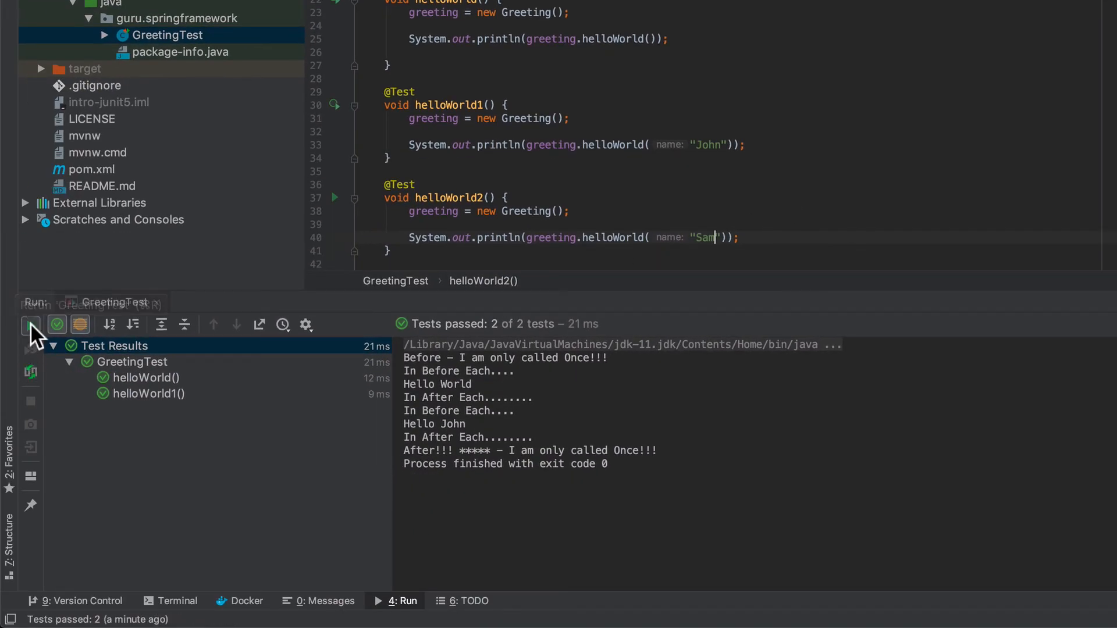
left_click(30, 325)
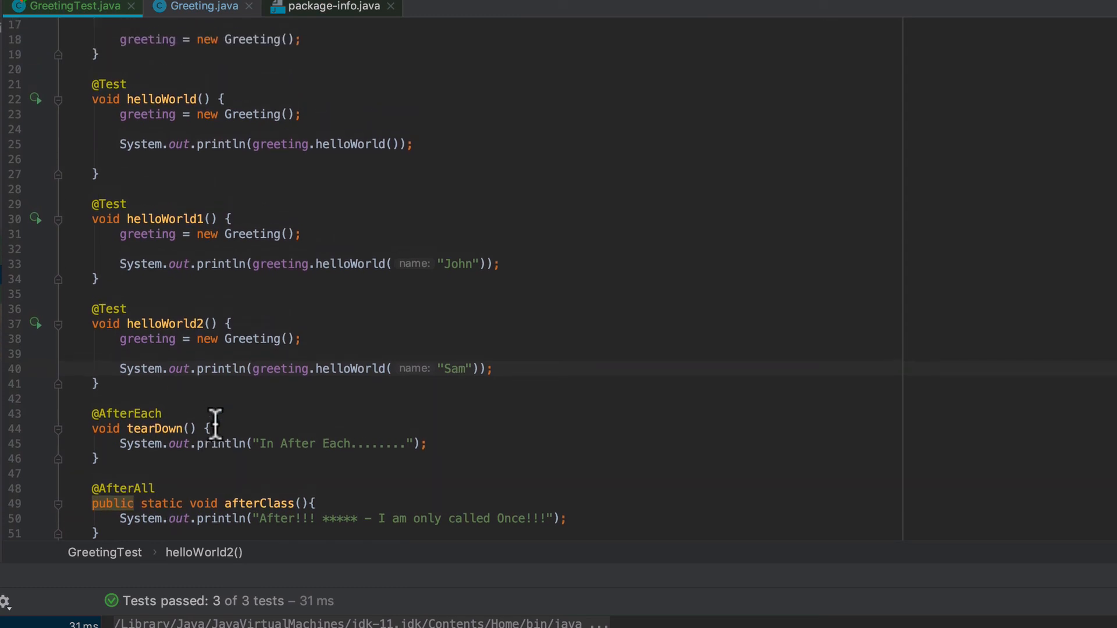
Step: Bring up the gutter run options for only the helloWorld1 test
scroll("up", 3)
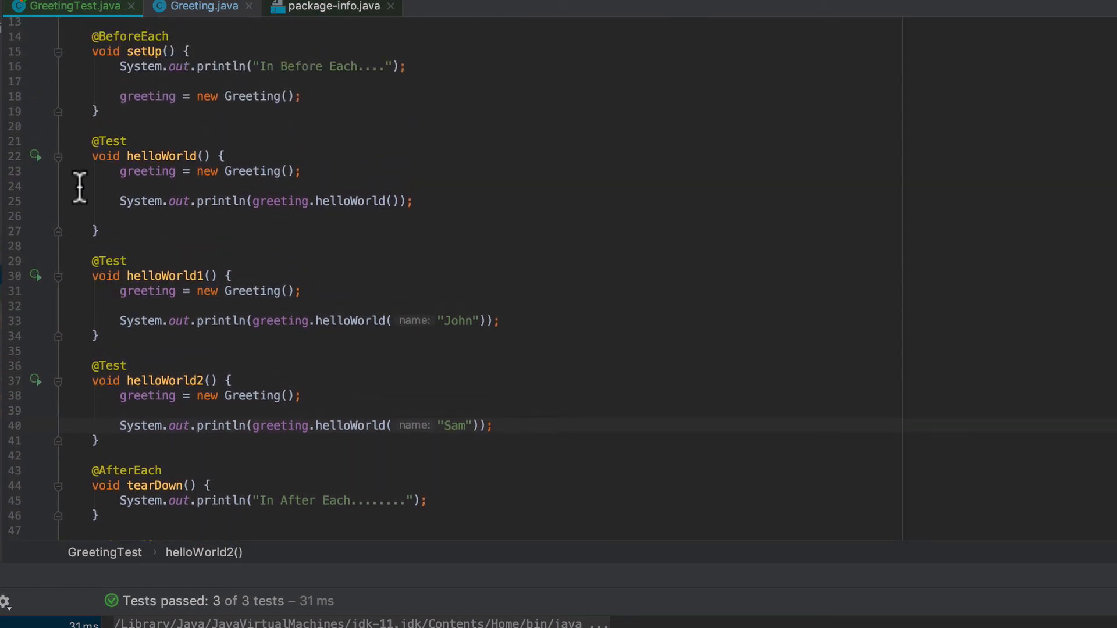
mouse_move(94, 299)
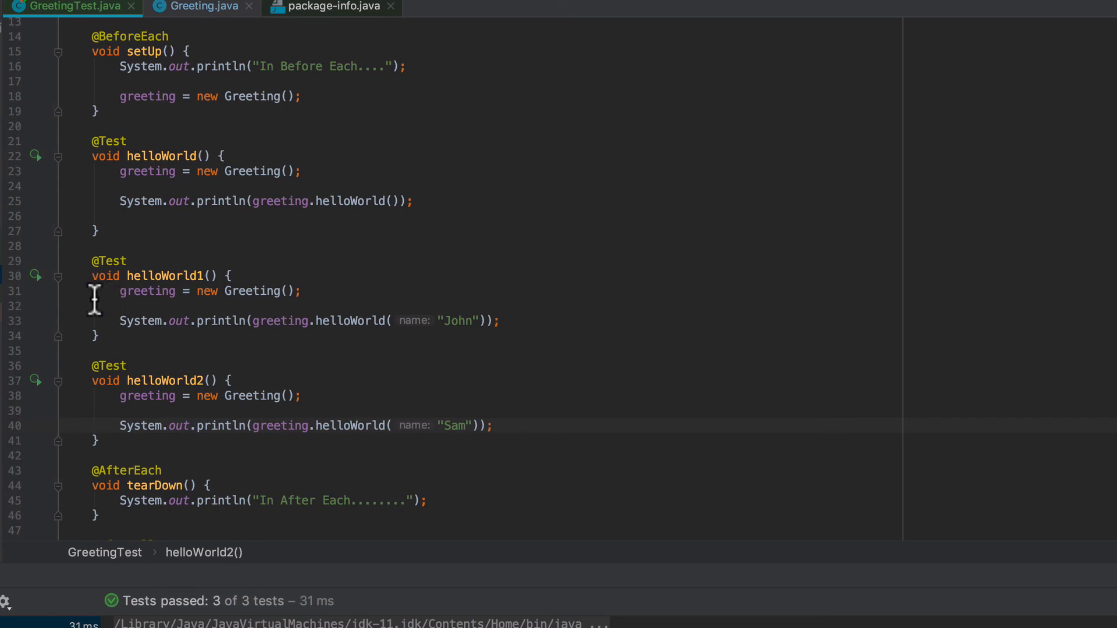
left_click(35, 276)
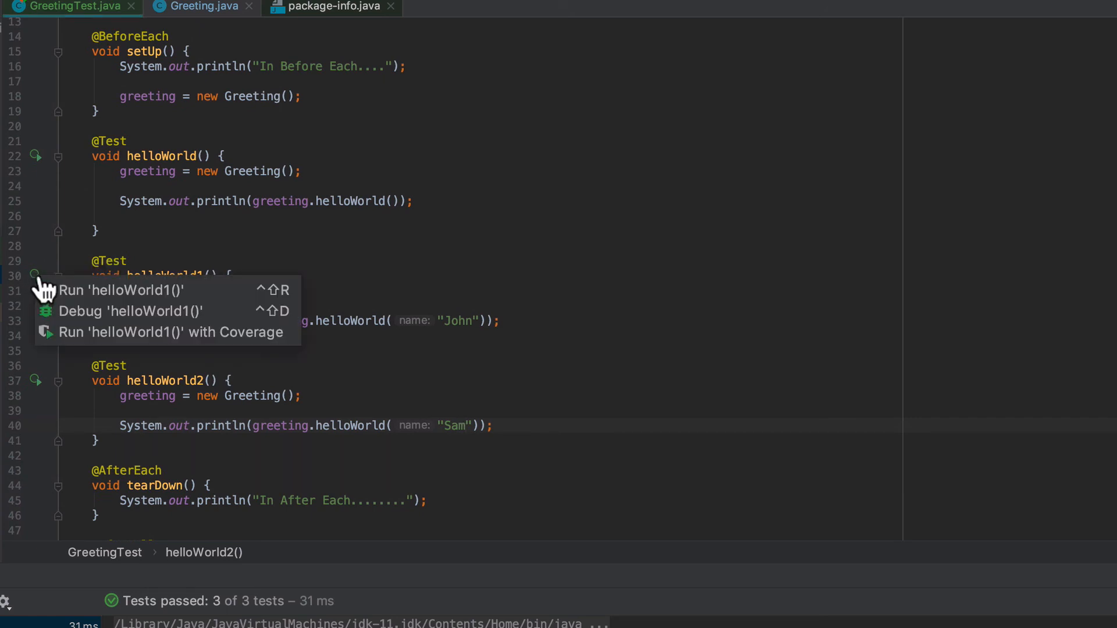